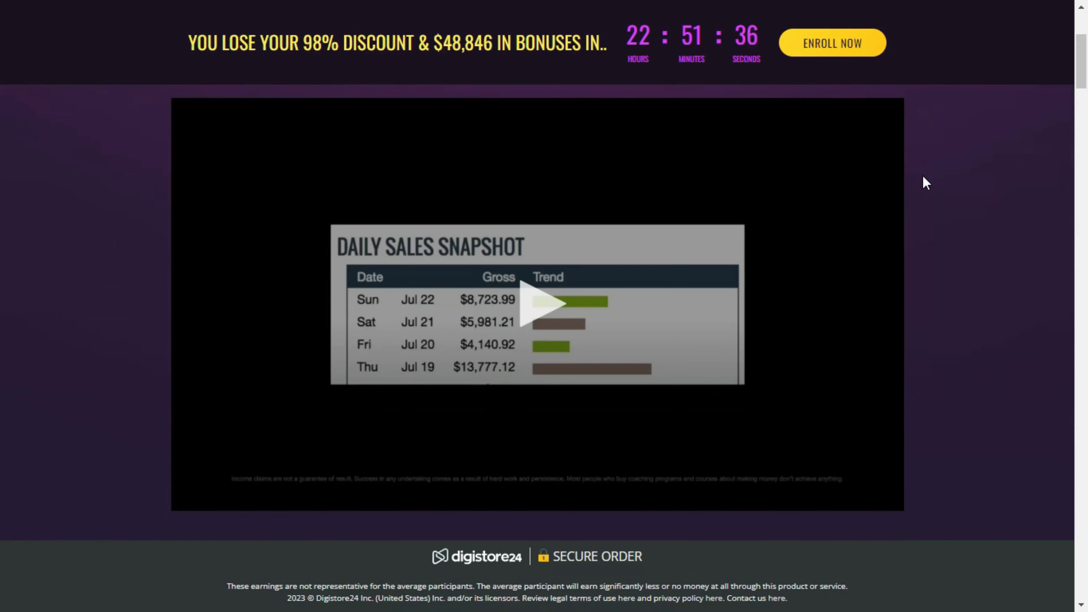
scroll("down", 3)
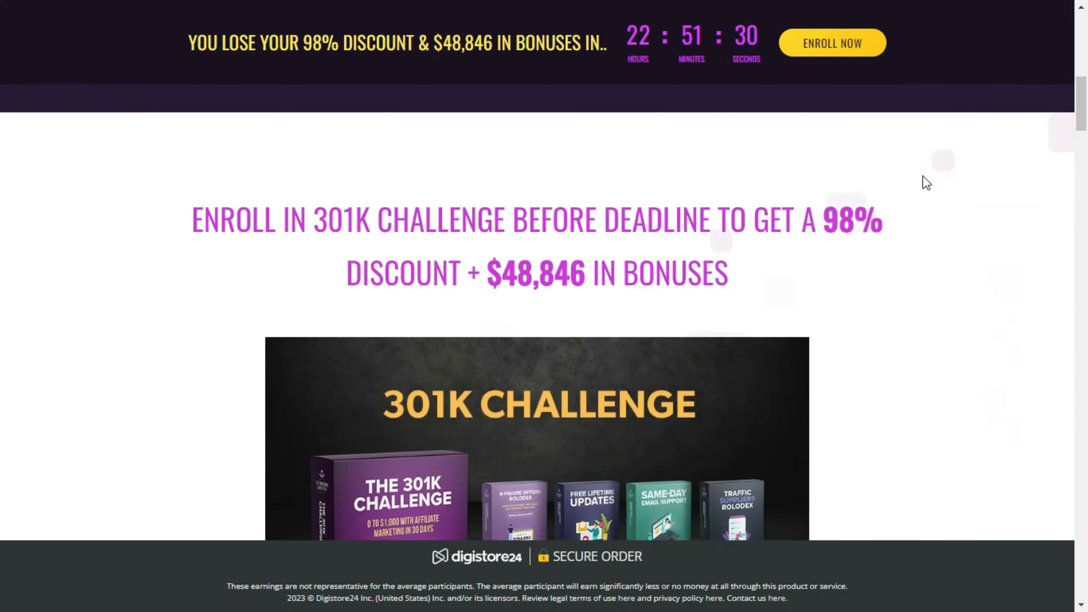
scroll("down", 3)
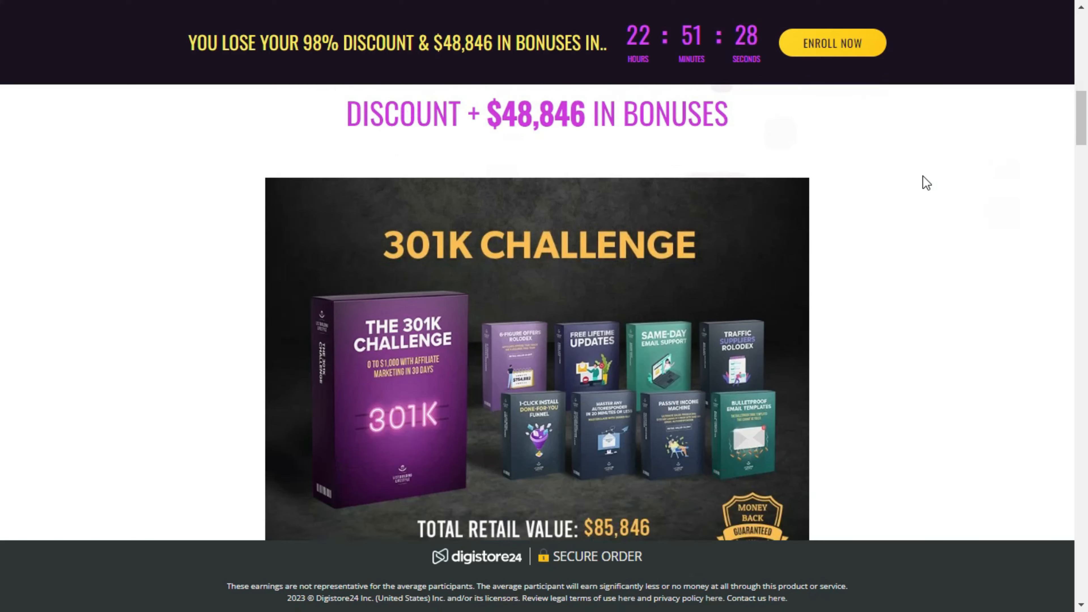
scroll("down", 3)
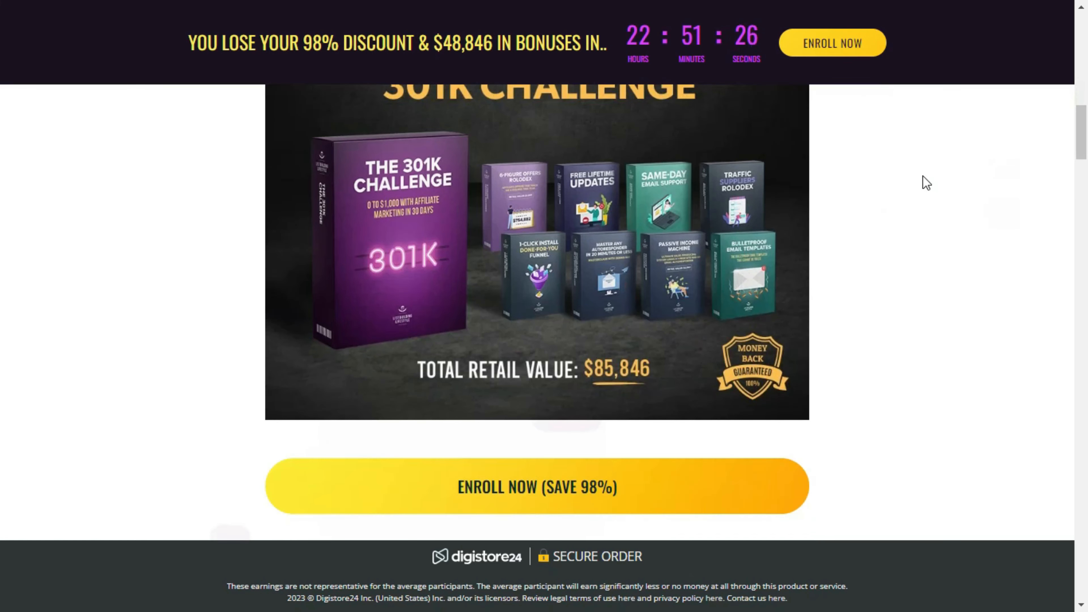
scroll("down", 3)
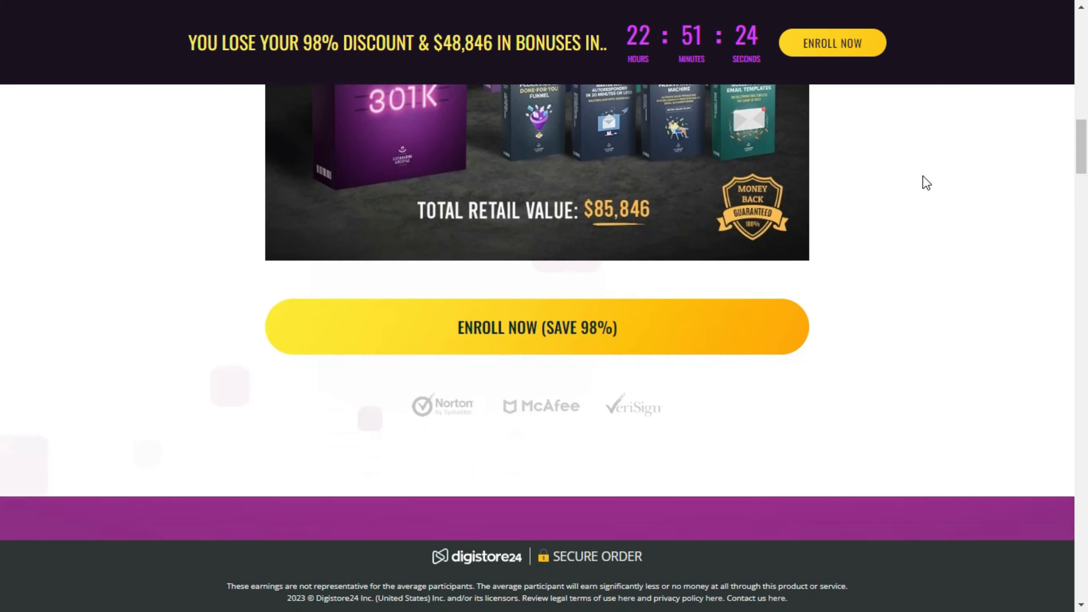
scroll("down", 3)
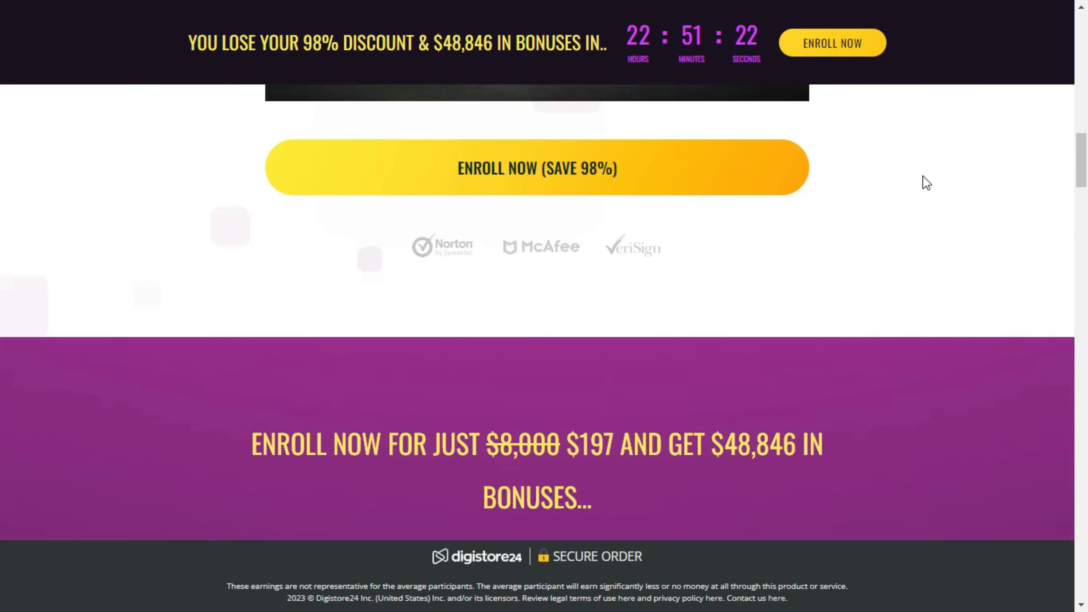
scroll("down", 3)
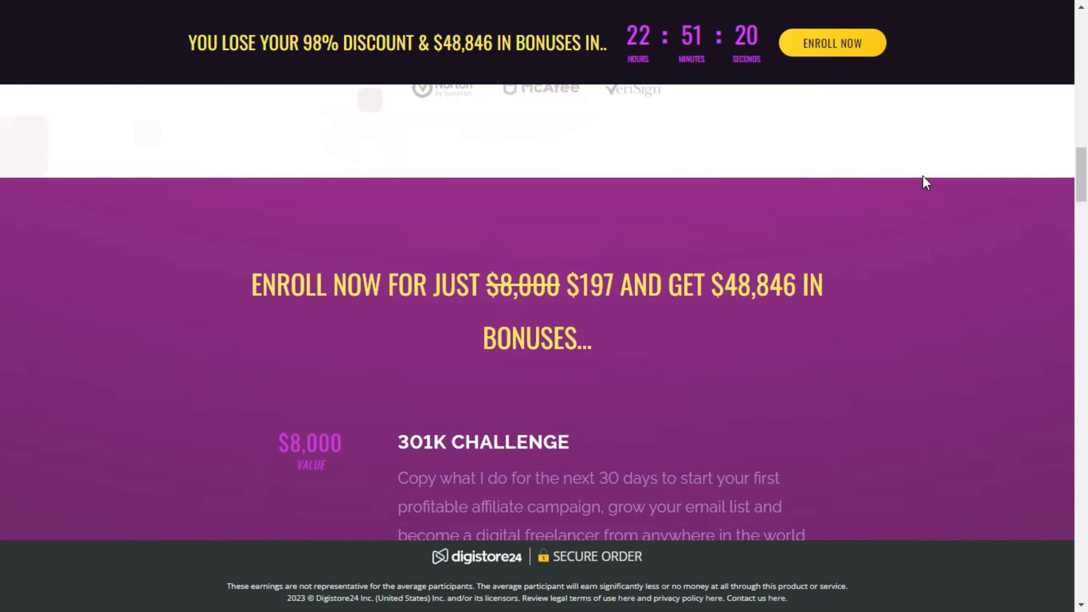
scroll("down", 3)
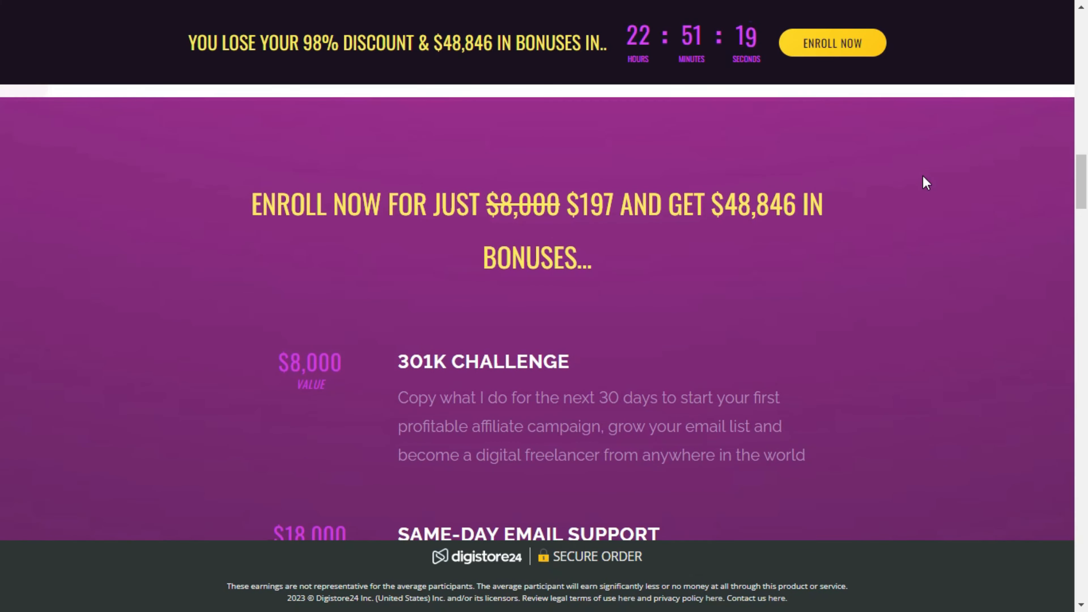
scroll("down", 3)
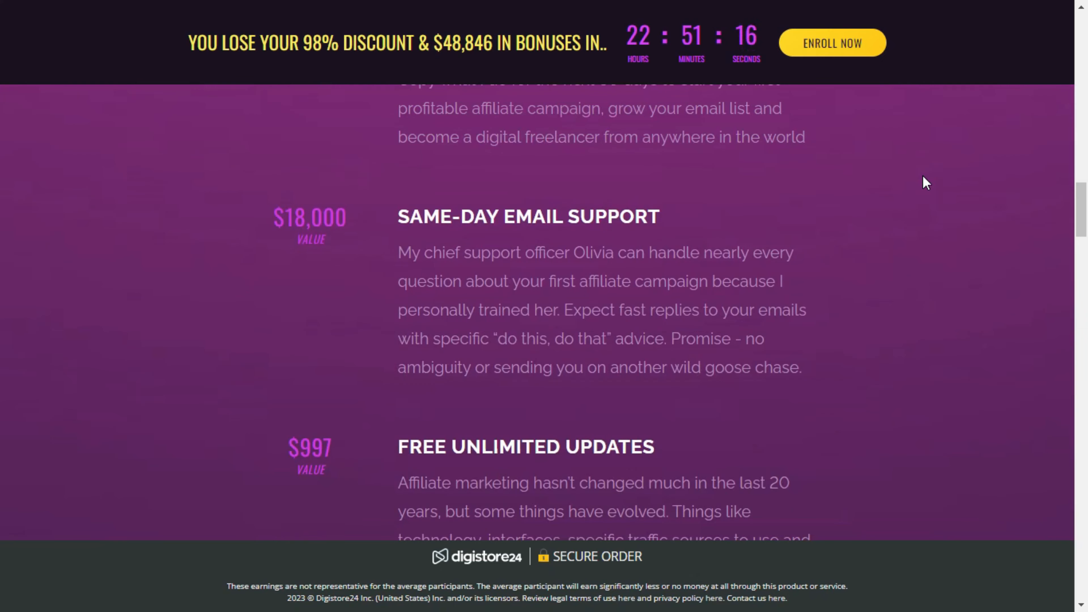
scroll("down", 3)
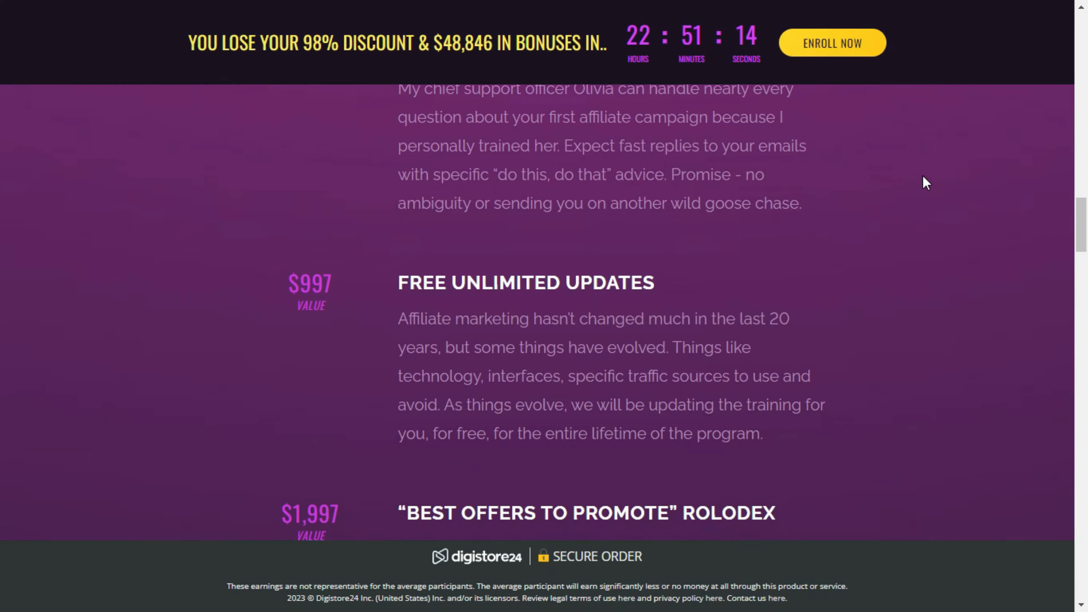
scroll("down", 3)
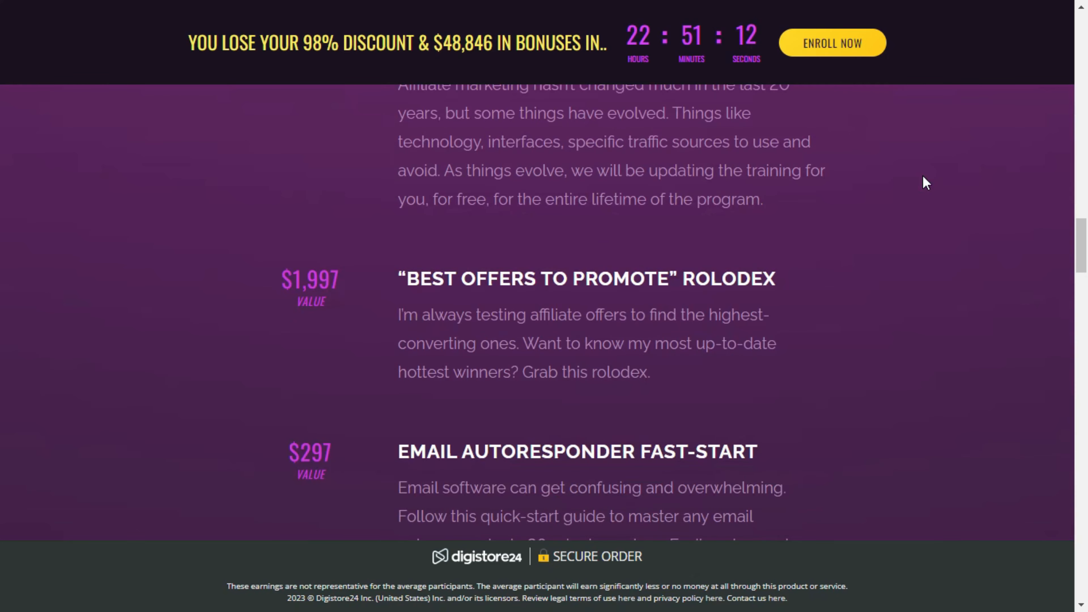
scroll("down", 3)
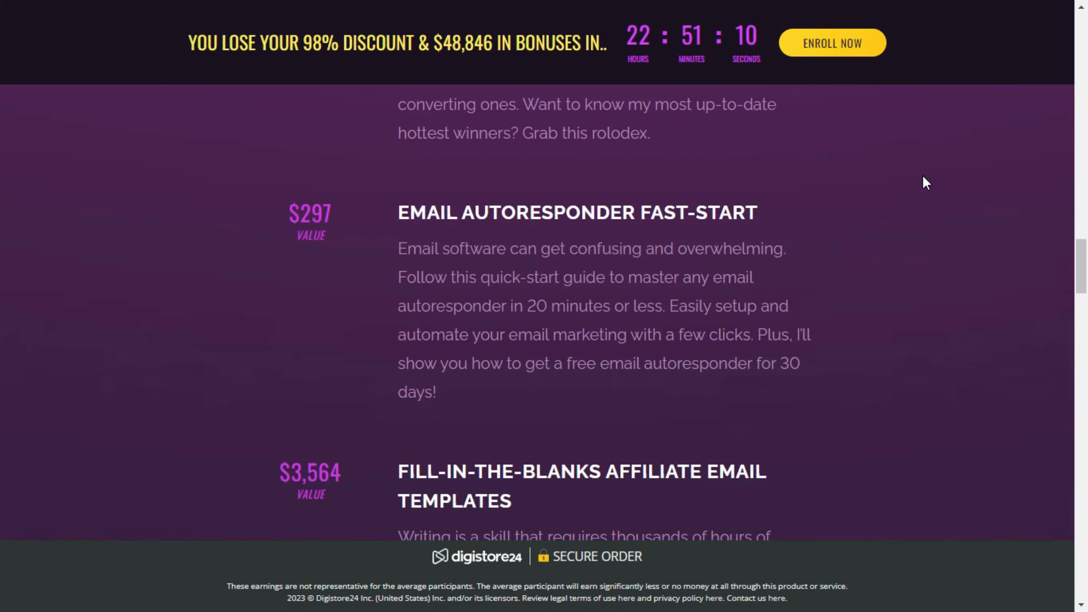
scroll("down", 3)
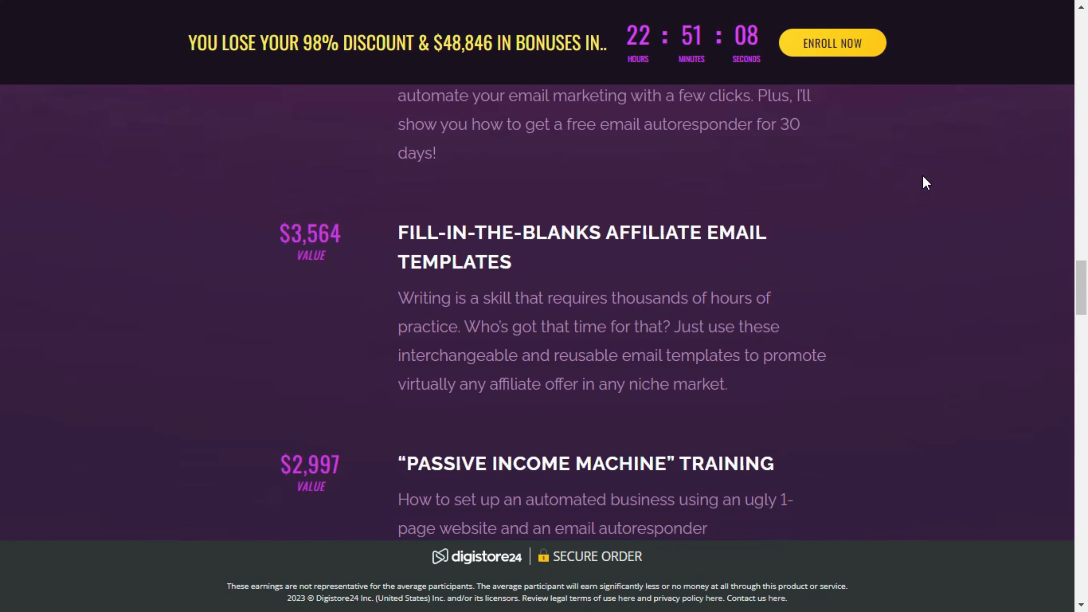
scroll("down", 3)
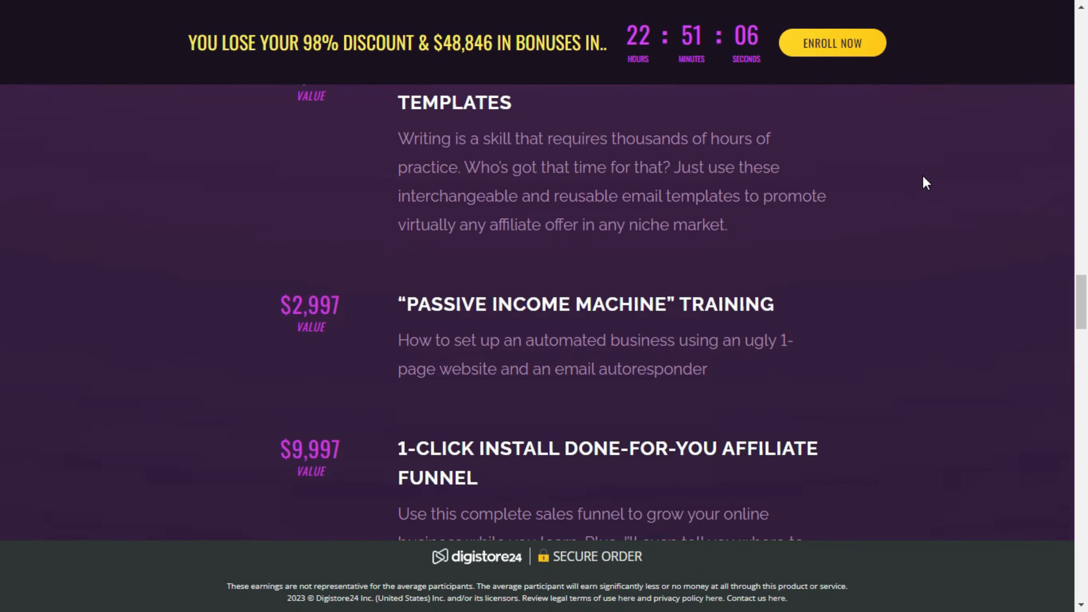
scroll("down", 3)
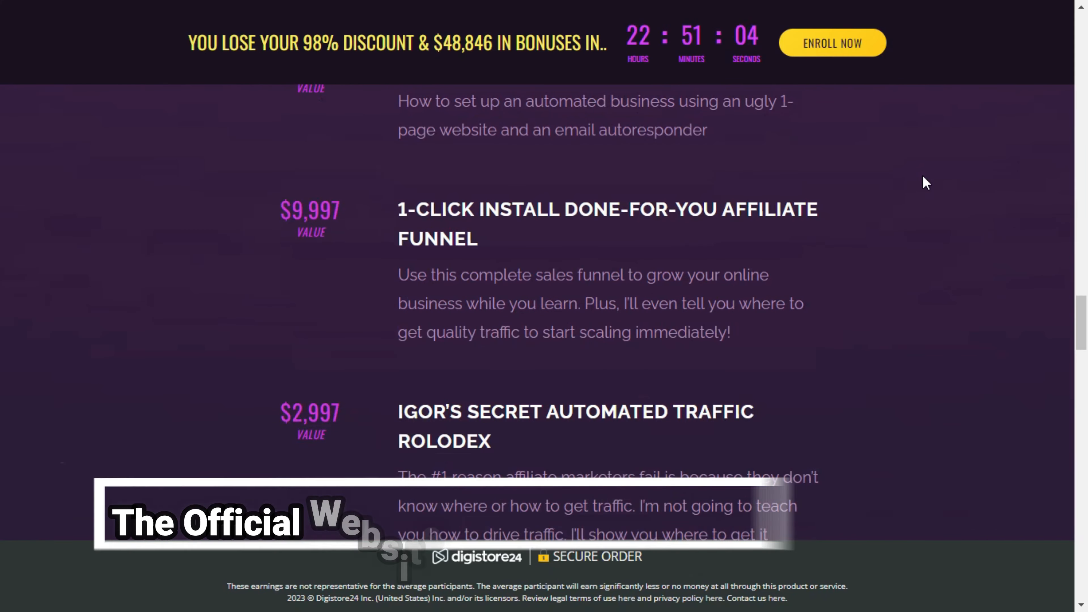
scroll("down", 3)
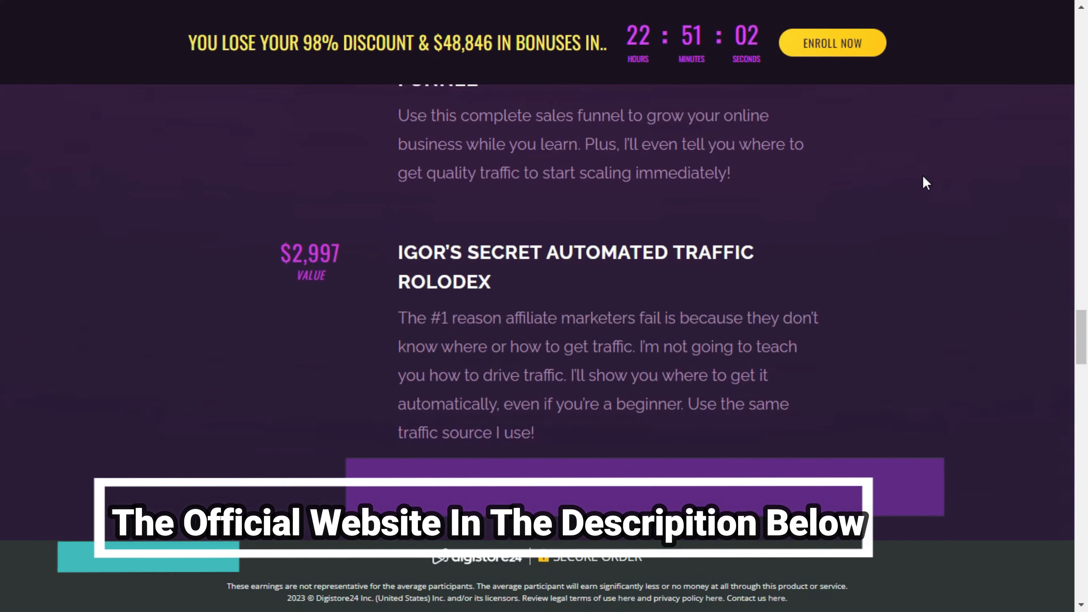
scroll("down", 3)
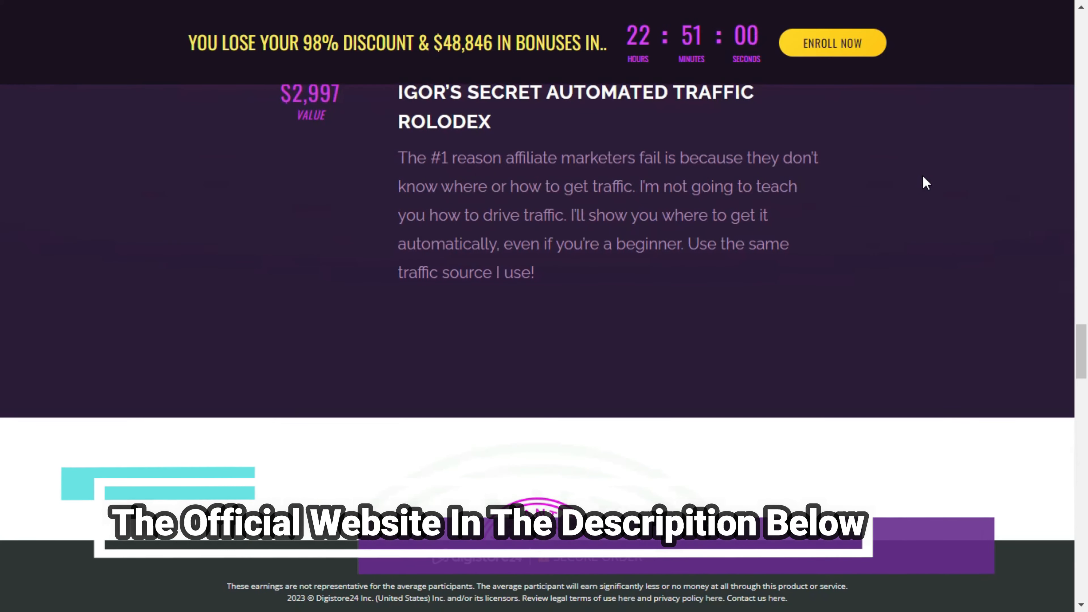
scroll("down", 3)
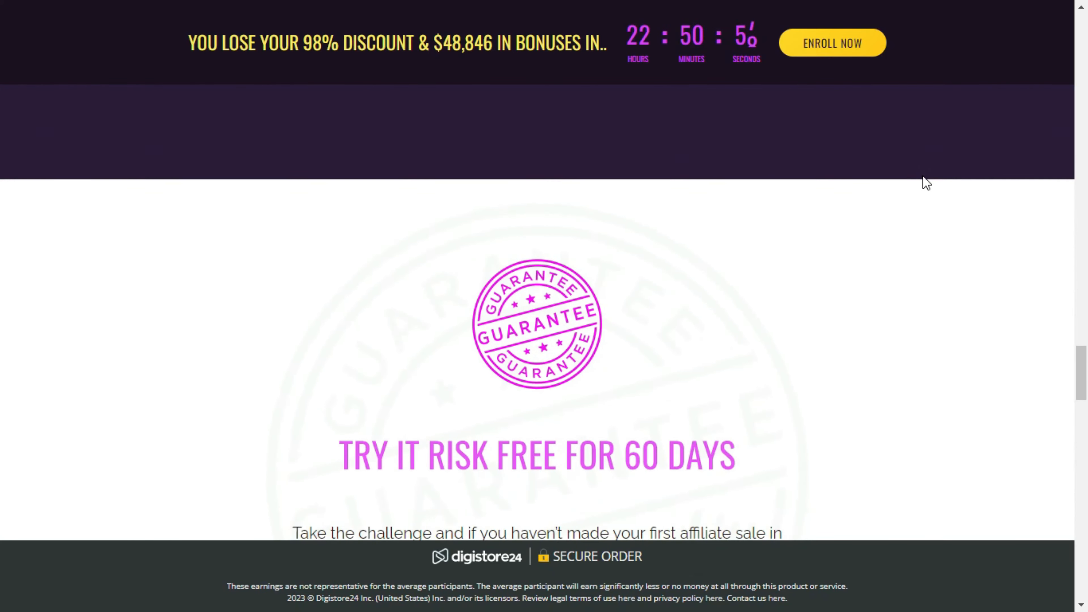
scroll("down", 3)
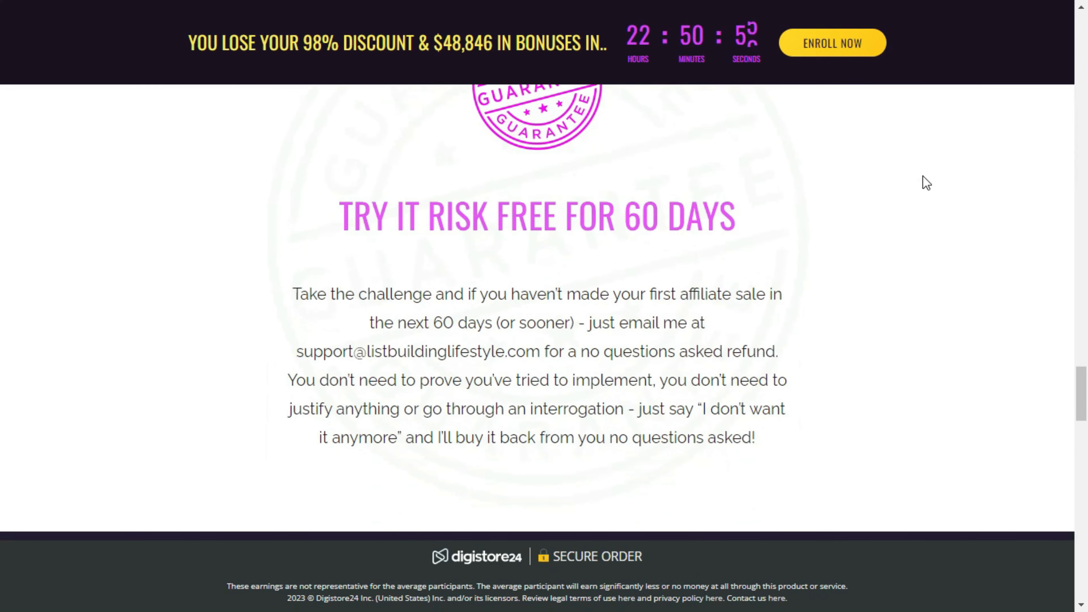
scroll("down", 3)
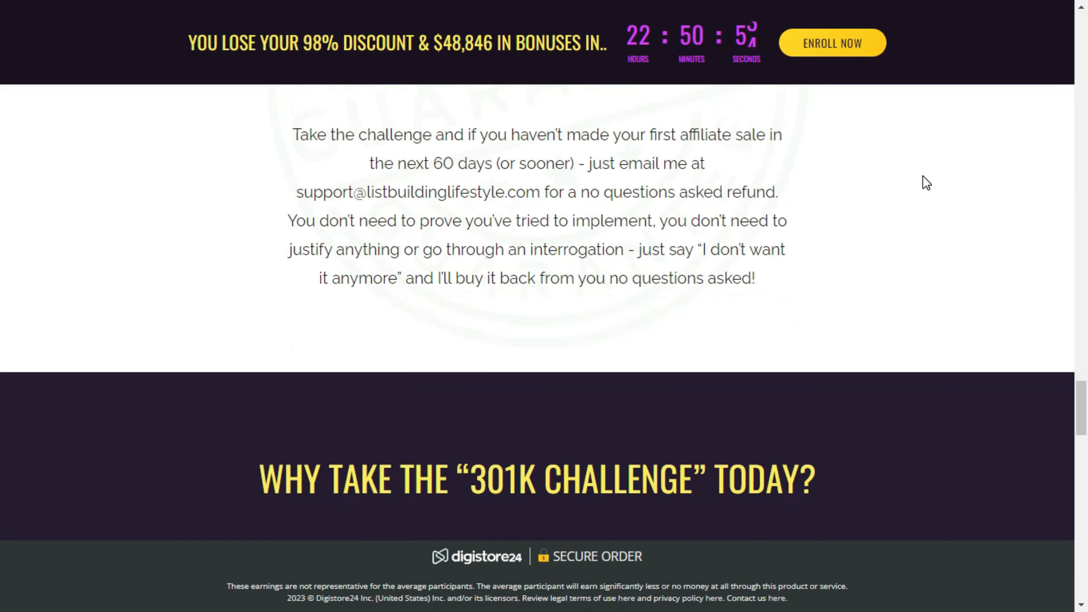
scroll("down", 3)
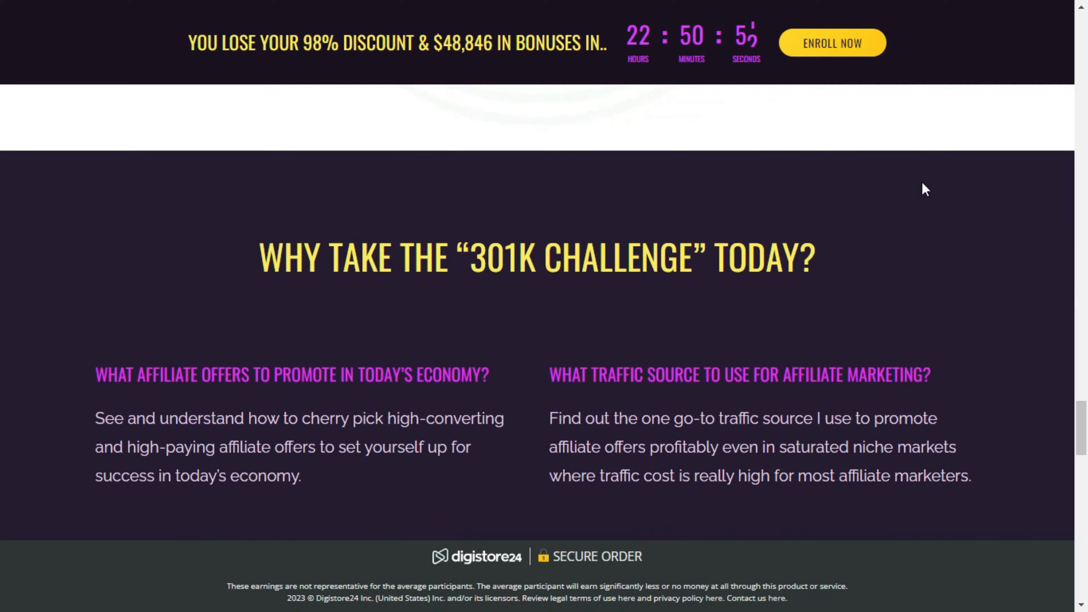